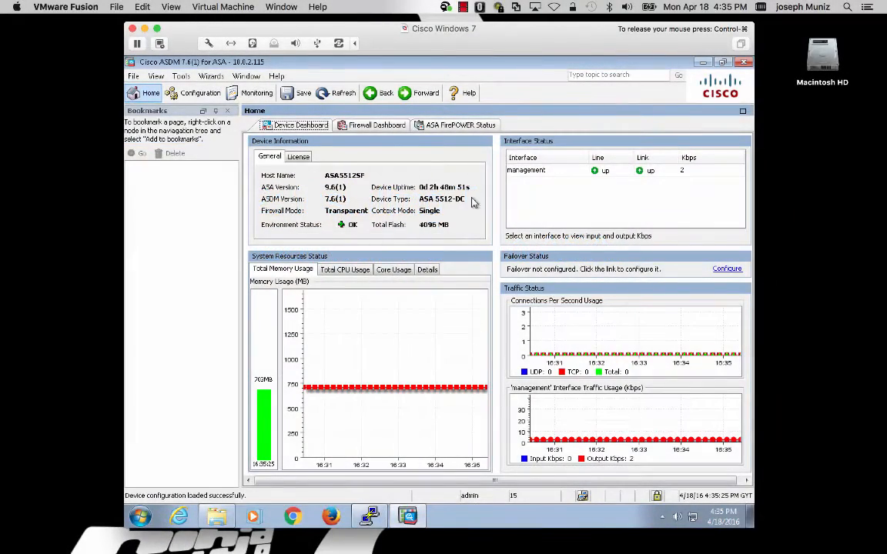
mouse_move(468, 164)
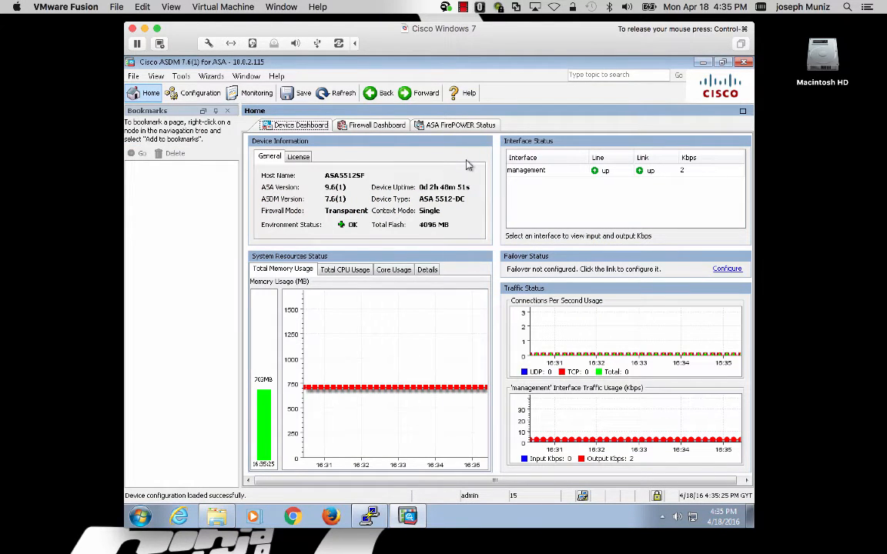
Check the flash listing for asasfr-5500x-boot-6.0.0-1005.img on disk0.
left_click(407, 516)
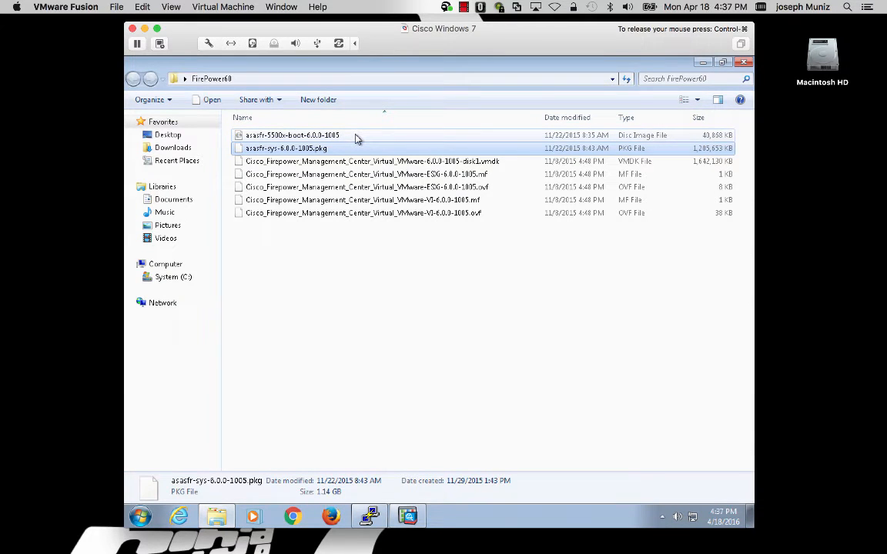
mouse_move(353, 141)
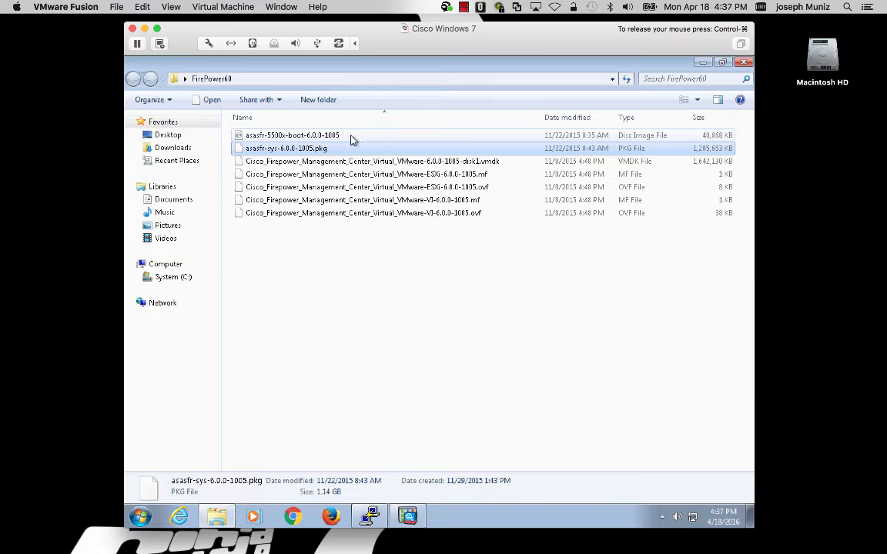
mouse_move(348, 150)
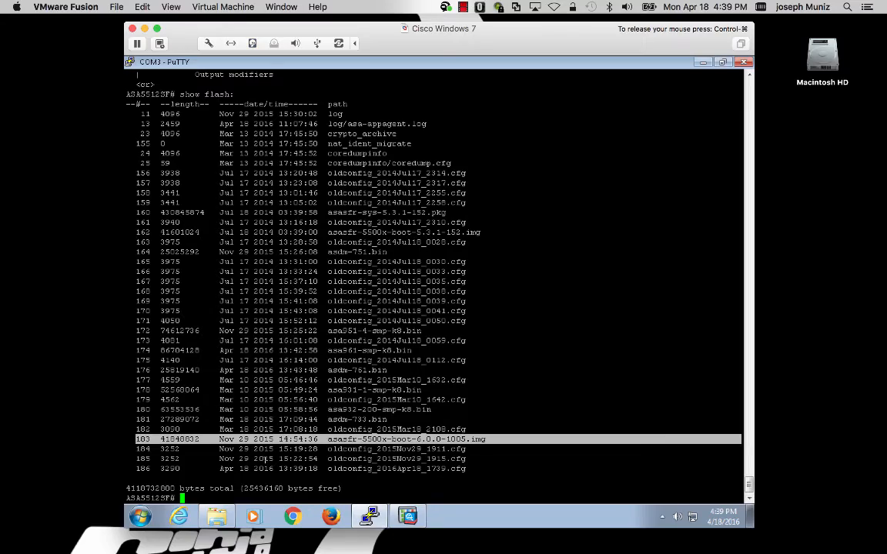
mouse_move(408, 517)
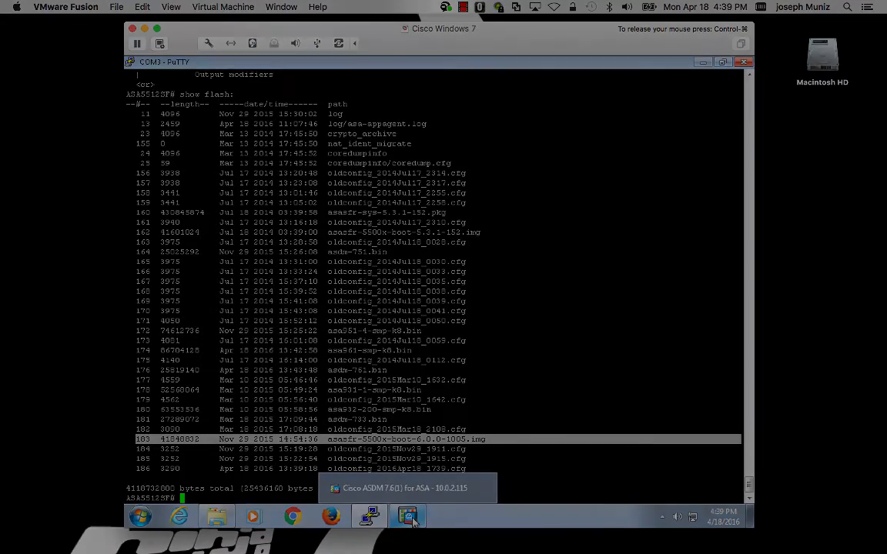
Open ASDM's File Transfer window for moving files between the local PC and flash.
left_click(408, 516)
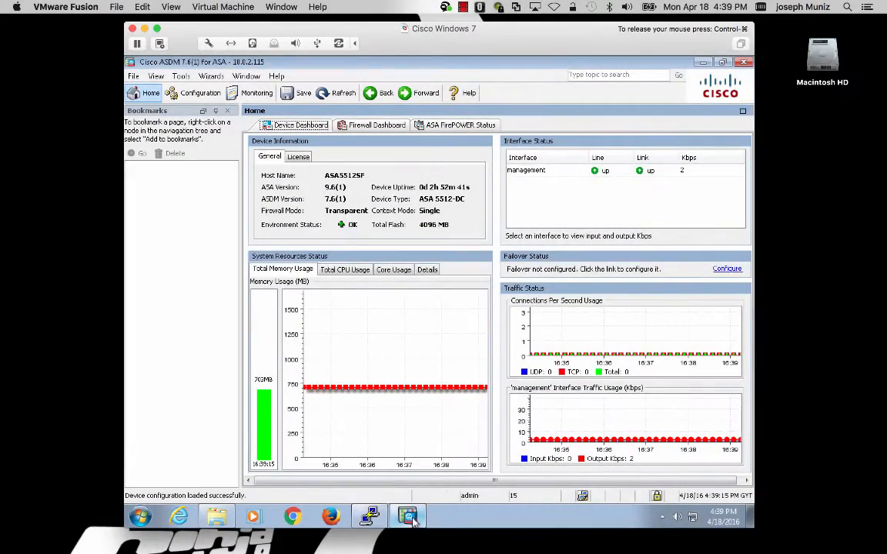
left_click(181, 76)
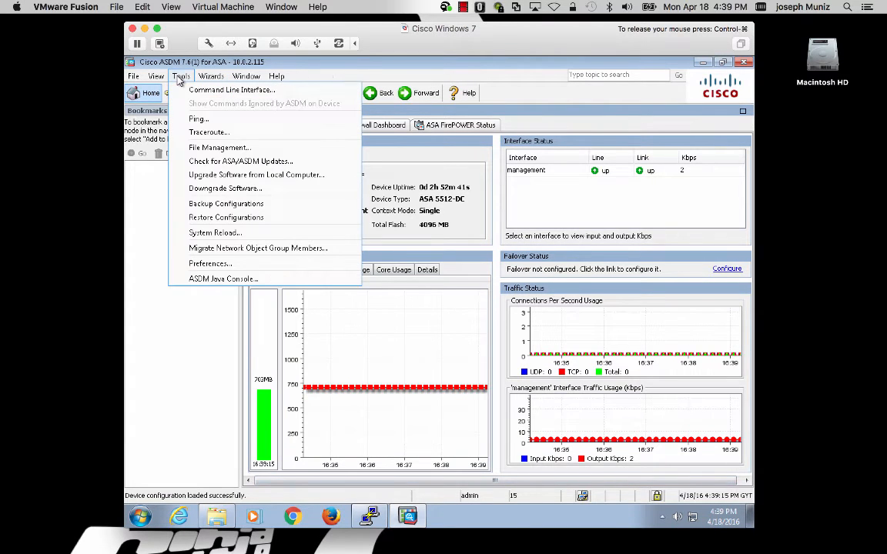
left_click(219, 147)
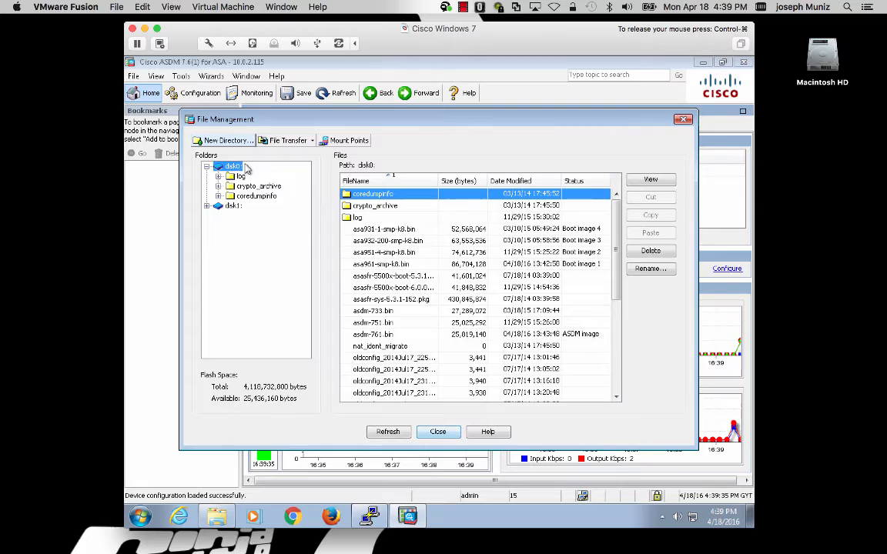
left_click(288, 140)
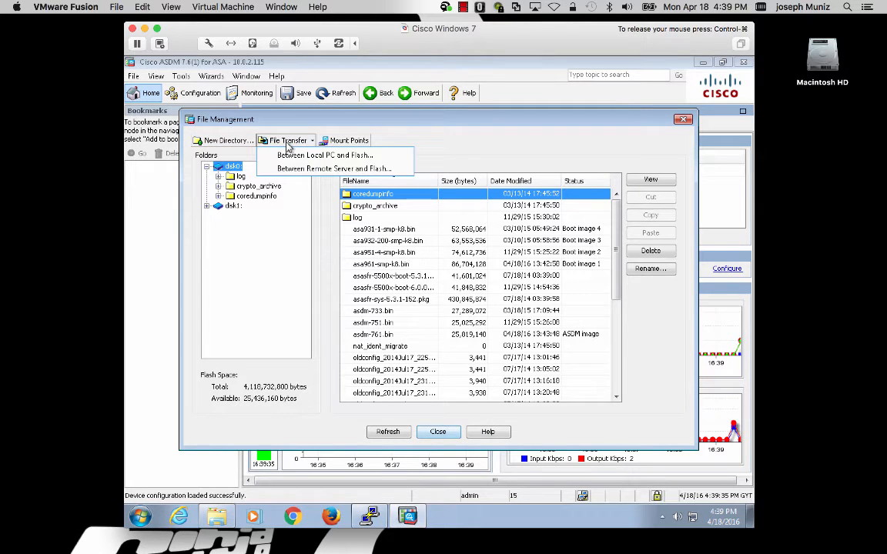
mouse_move(324, 155)
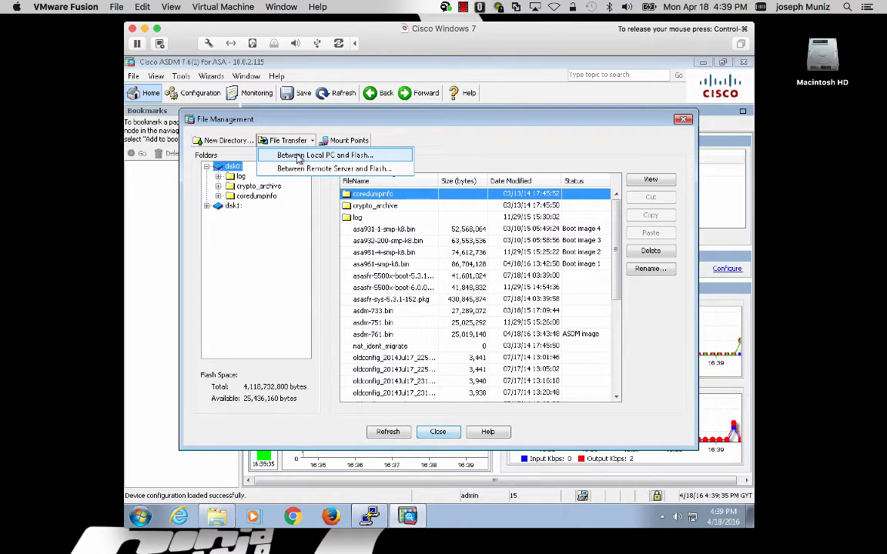
left_click(325, 155)
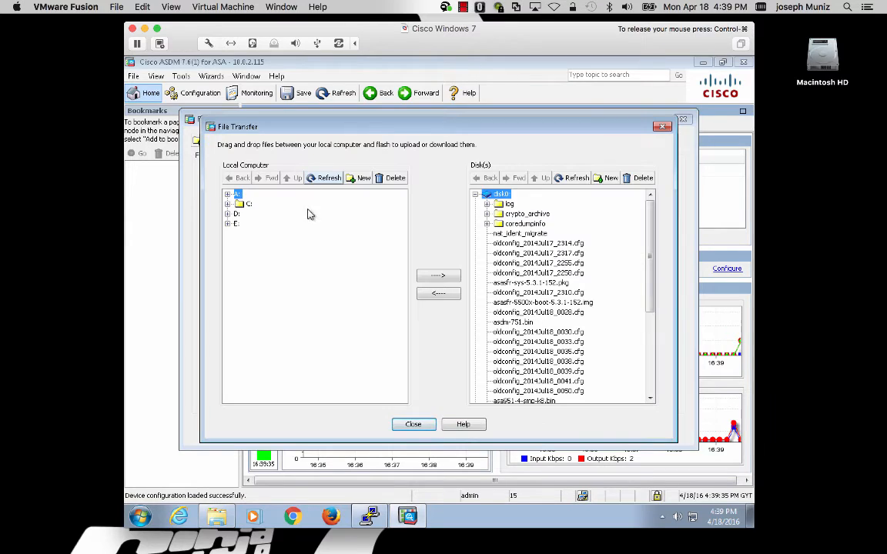
mouse_move(316, 240)
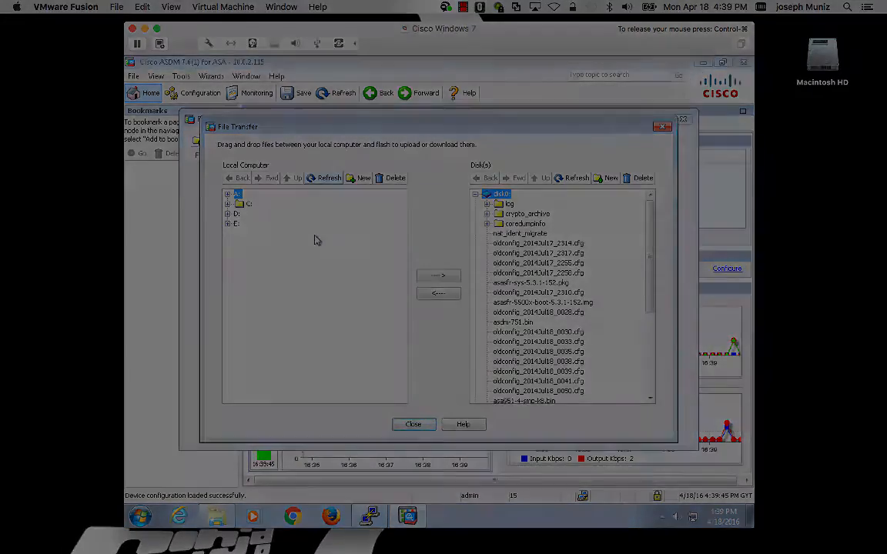
Set the sfr recovery image to disk0:/asasfr-5500x-boot-6.0.0-1005.img and confirm the recovery boot.
left_click(413, 424)
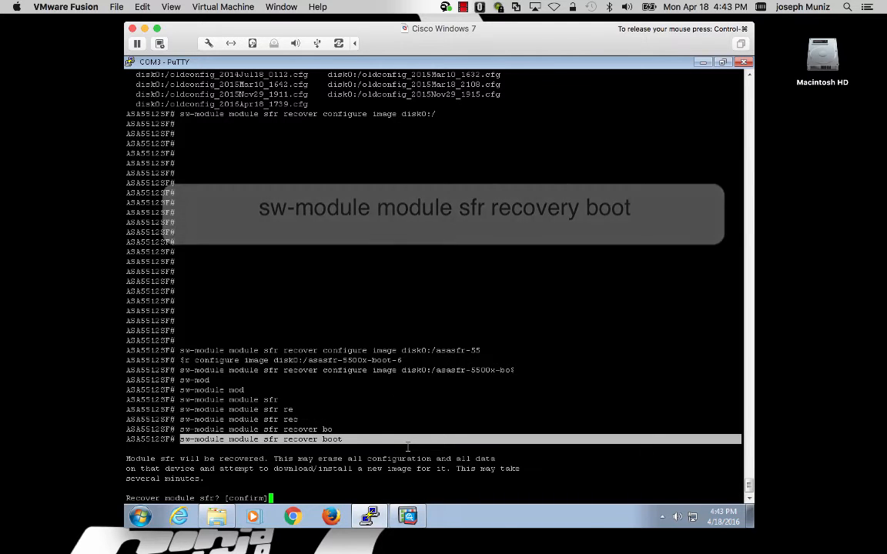
key("Return")
type("session sfr console")
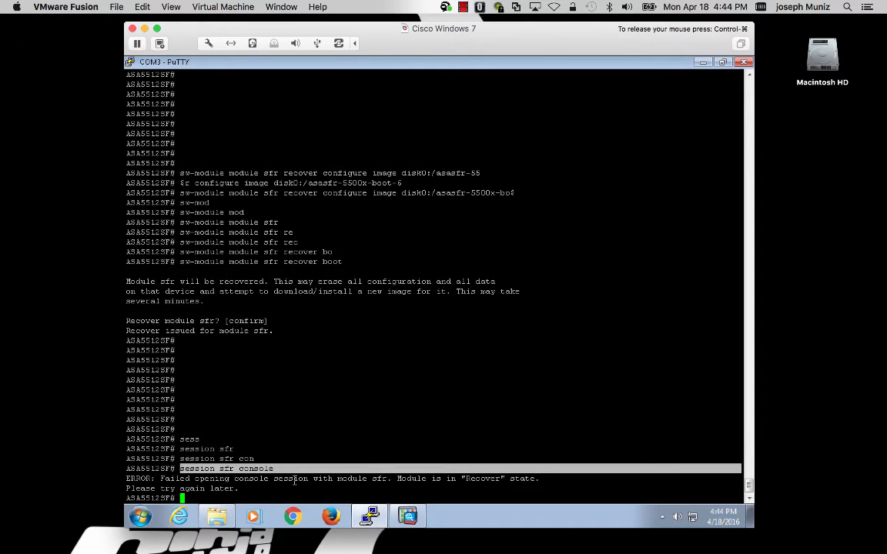
mouse_move(254, 499)
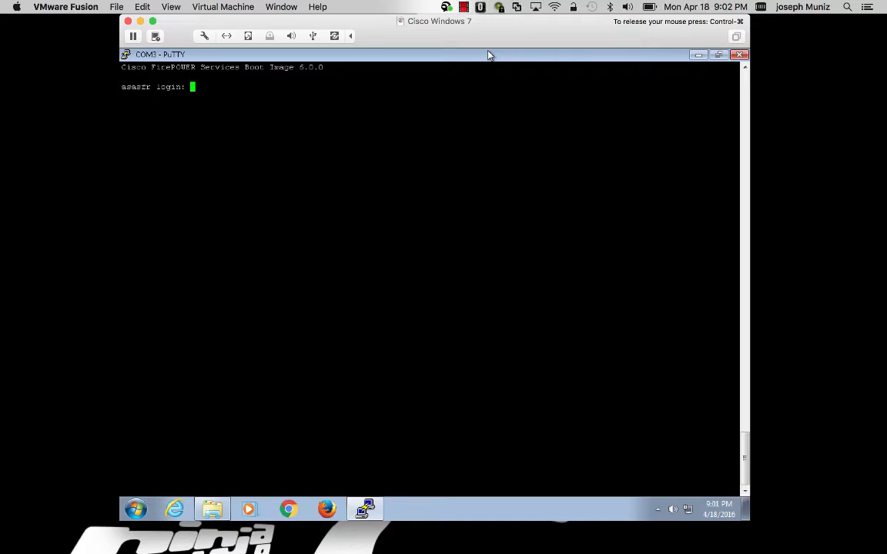
Log in as admin and run setup with hostname asasfr, DHCP IPv4, and no static IPv6.
type("admin")
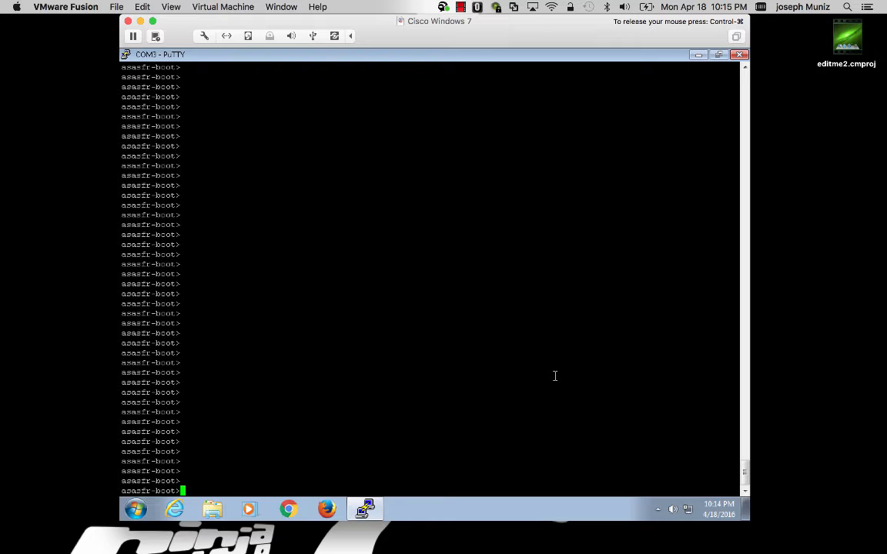
type("setup")
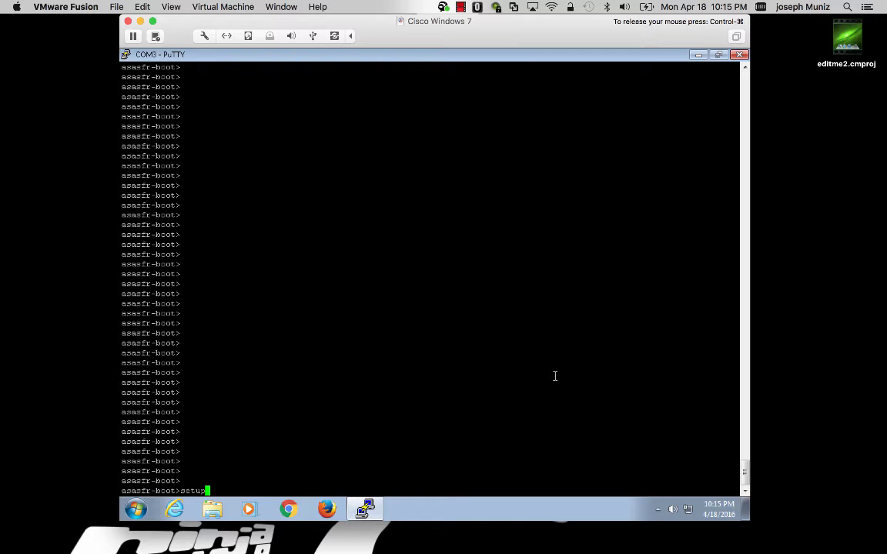
key("Return")
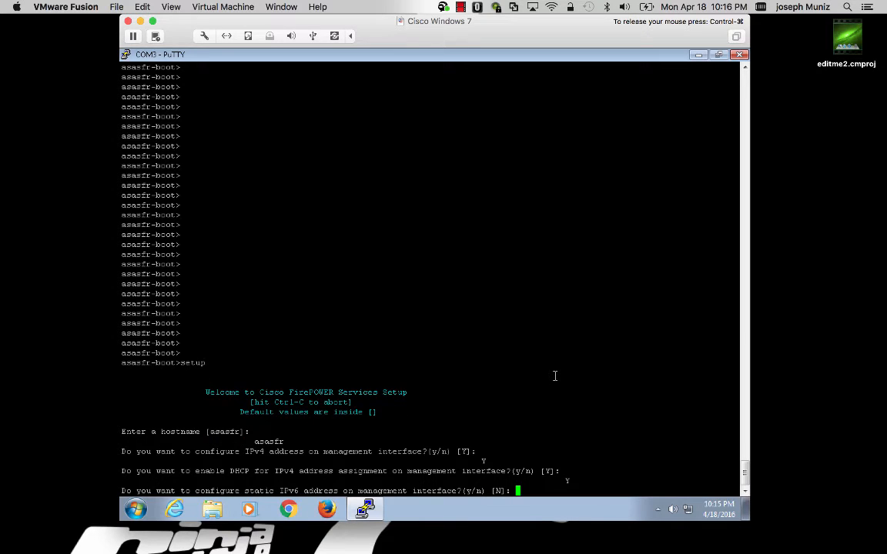
key("Return")
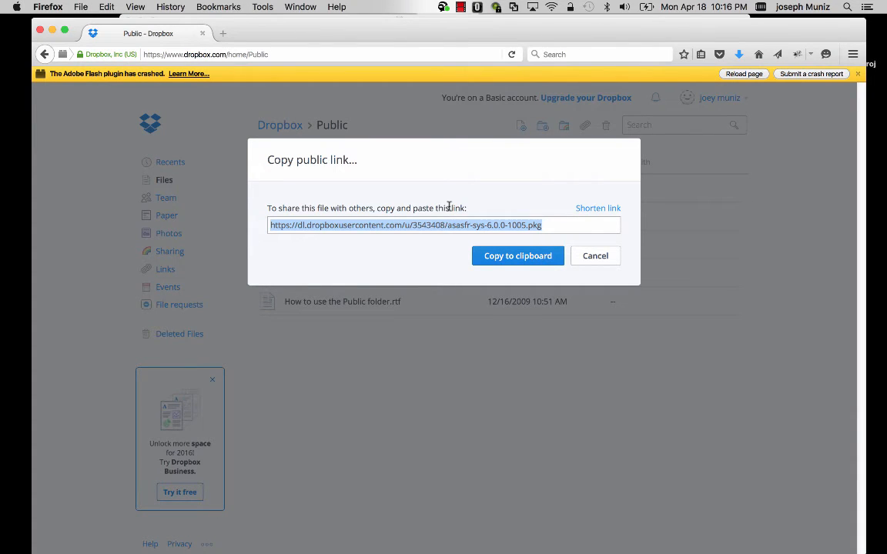
Copy the Dropbox public link for asasfr-sys-6.0.0-1005.pkg to the clipboard.
left_click(595, 256)
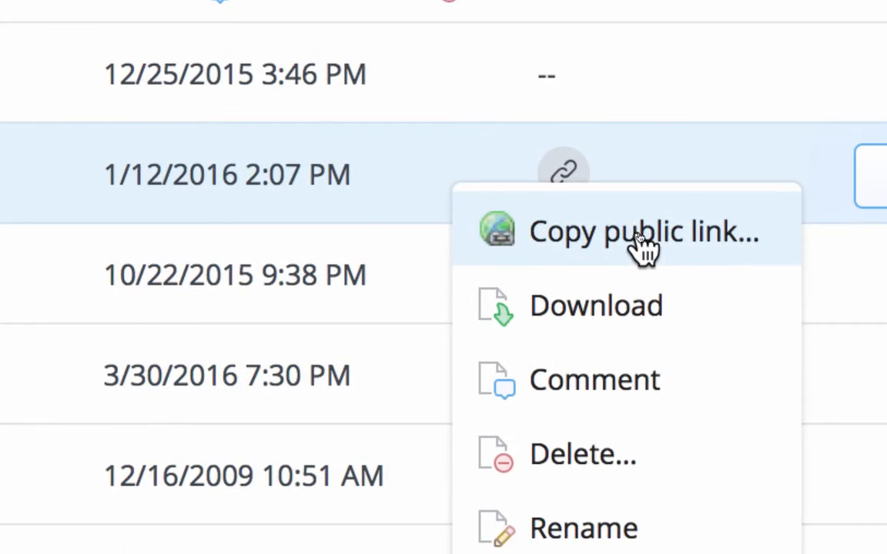
left_click(644, 231)
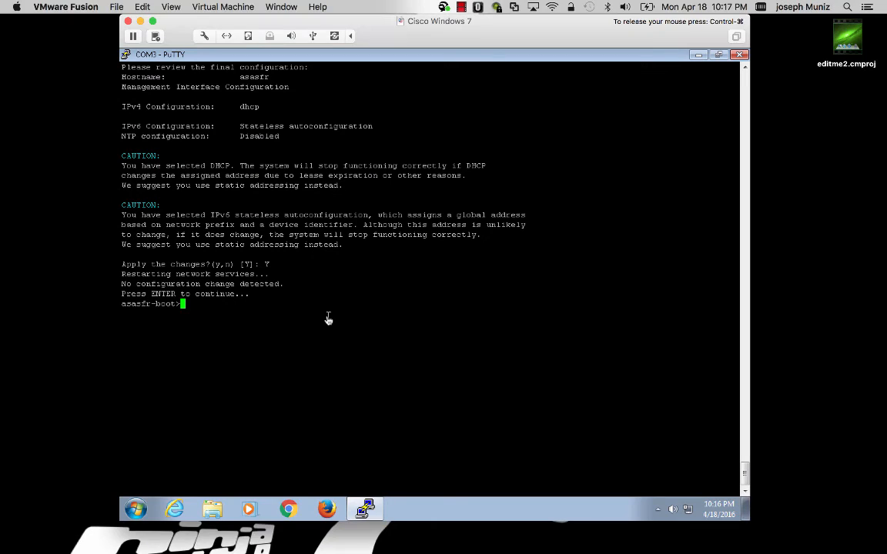
Enter 'system install' at the asasfr-boot prompt, ready for the package link.
type("system install")
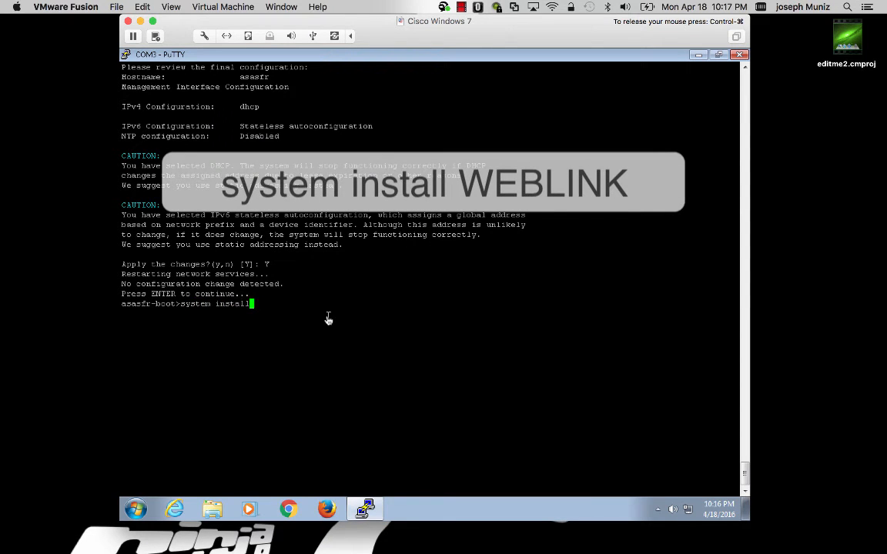